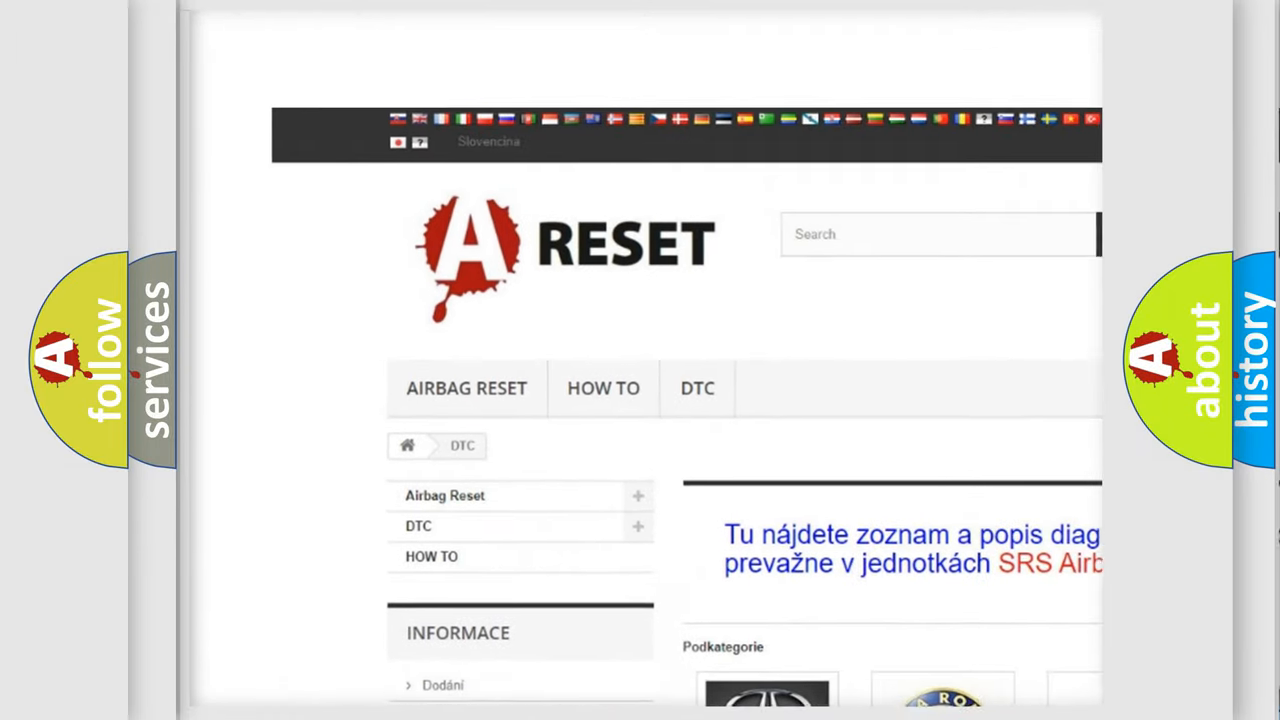
# Step: Open the DODGE DTC tile and browse its trouble codes from B000111 onward
pyautogui.scroll(-3)
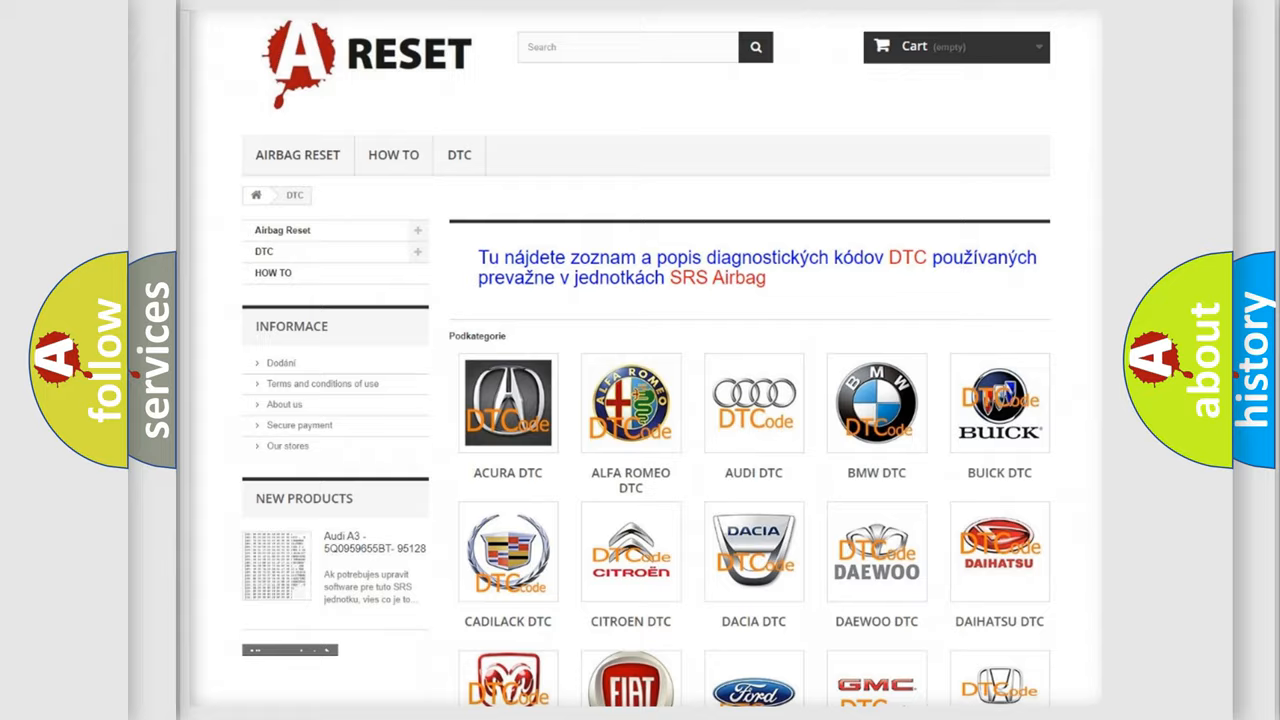
pyautogui.scroll(-3)
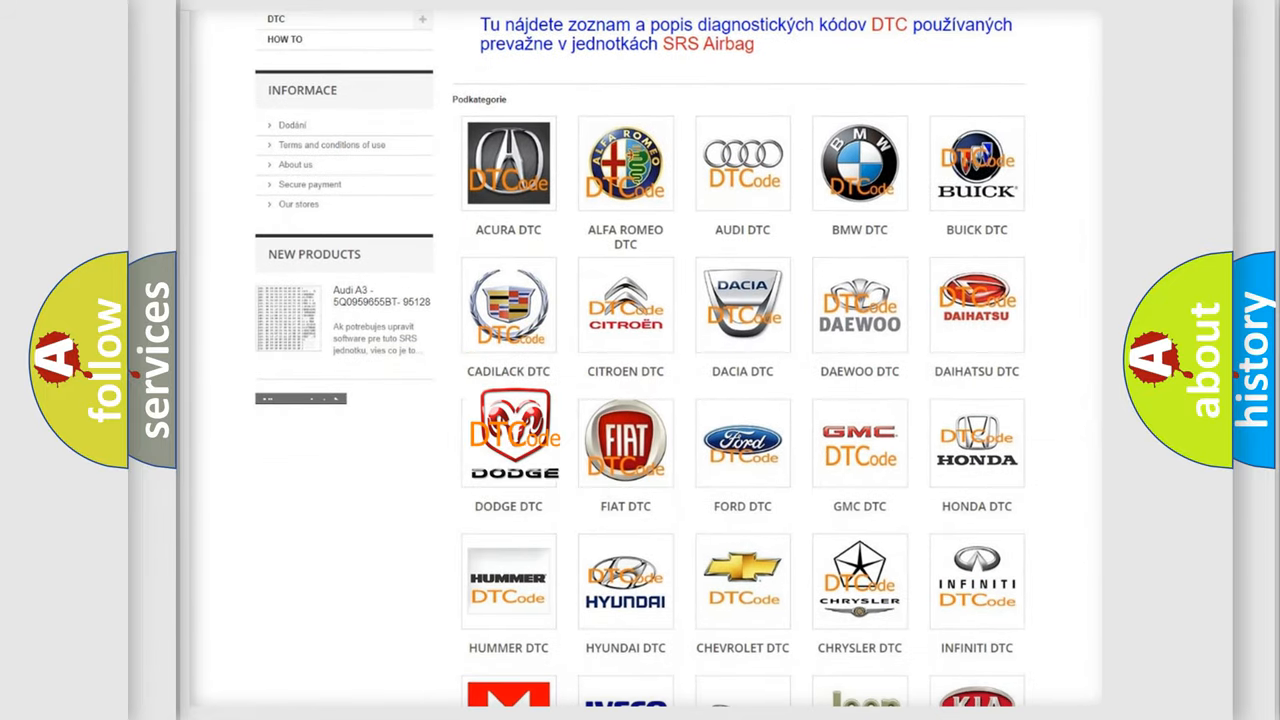
pyautogui.click(508, 440)
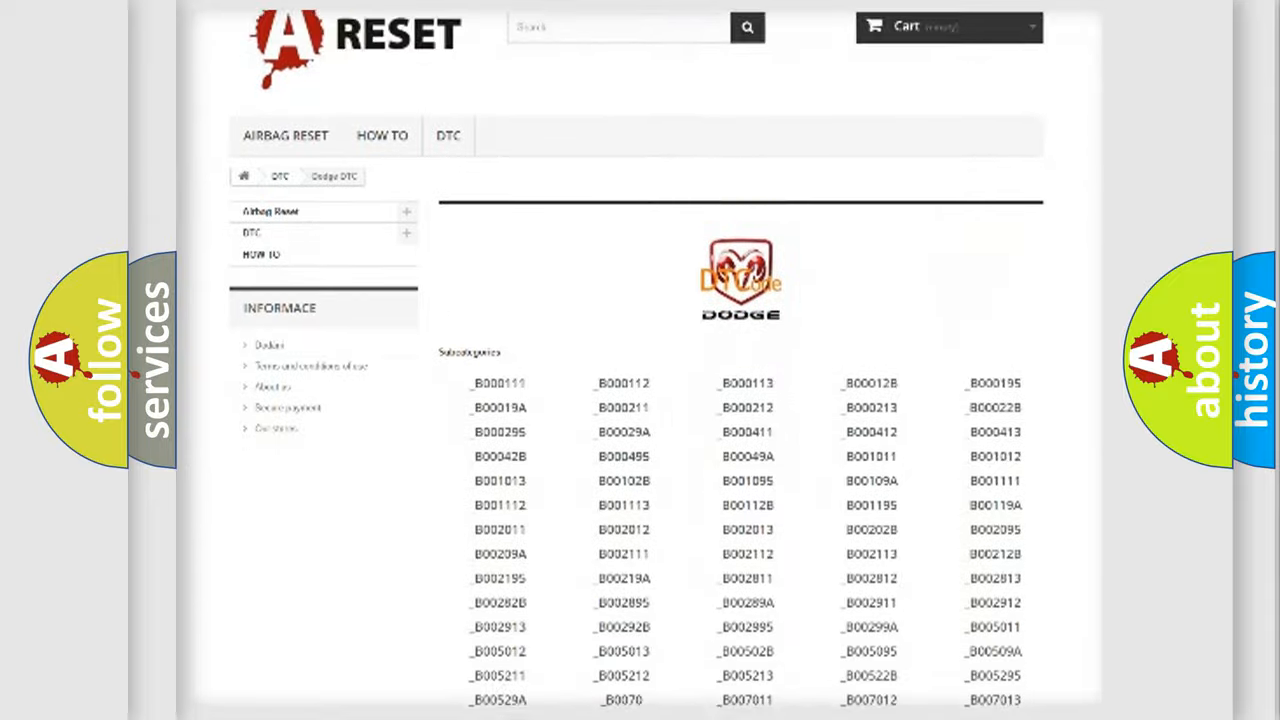
pyautogui.scroll(-3)
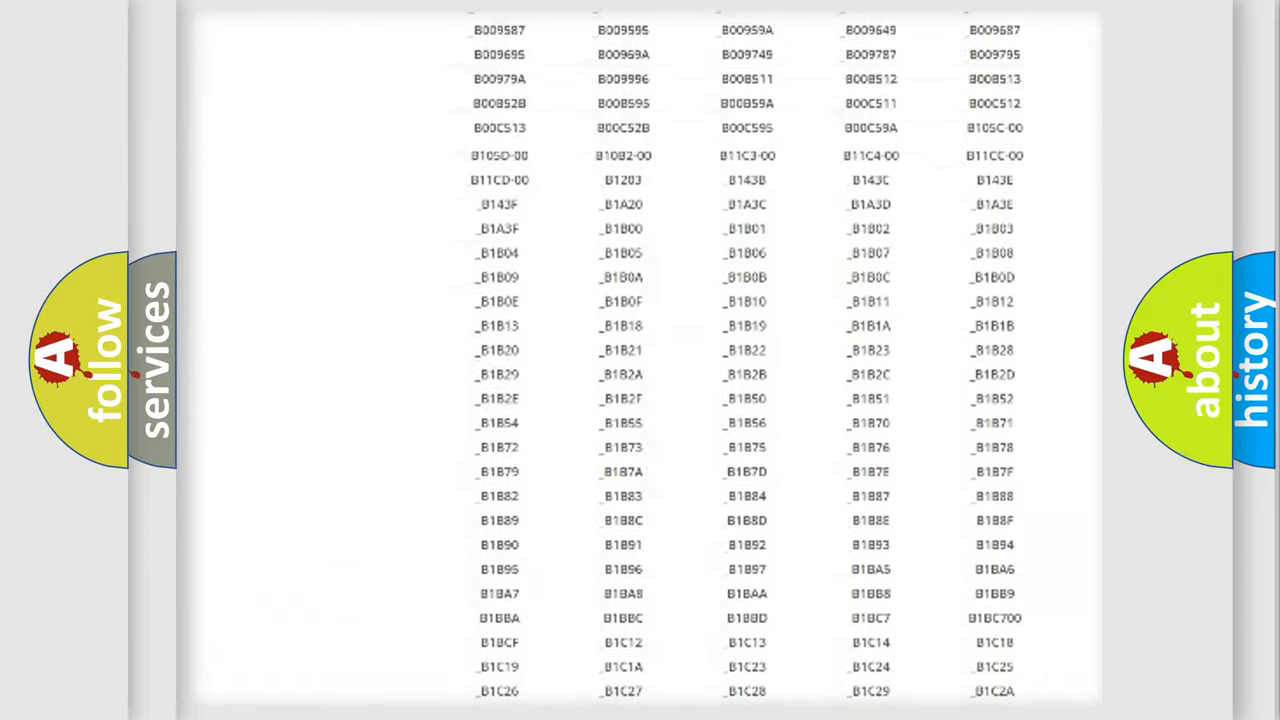